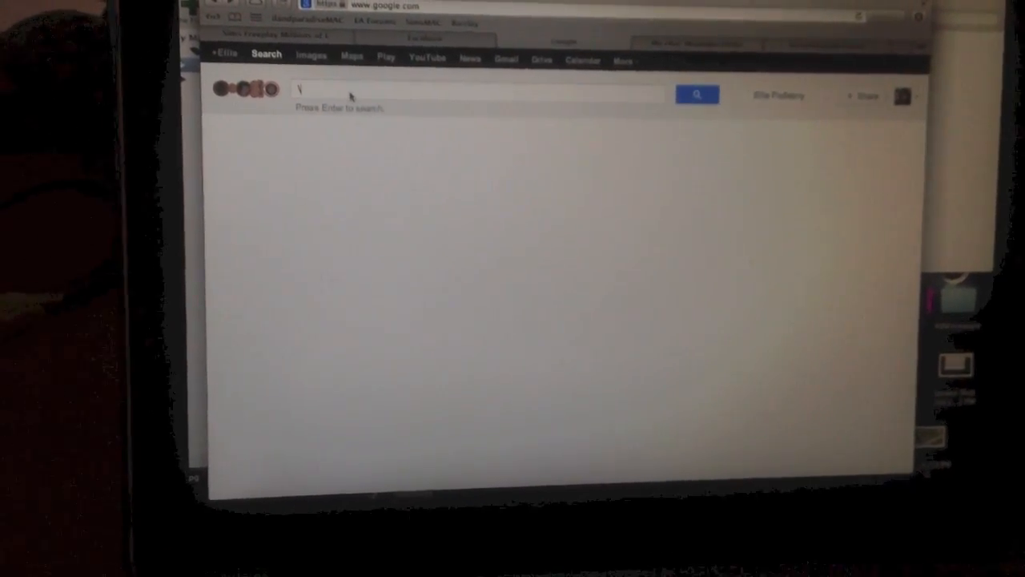
- Search Google for 'ifunbox' and reach the iFunBox for Mac download page
type("ifunbox")
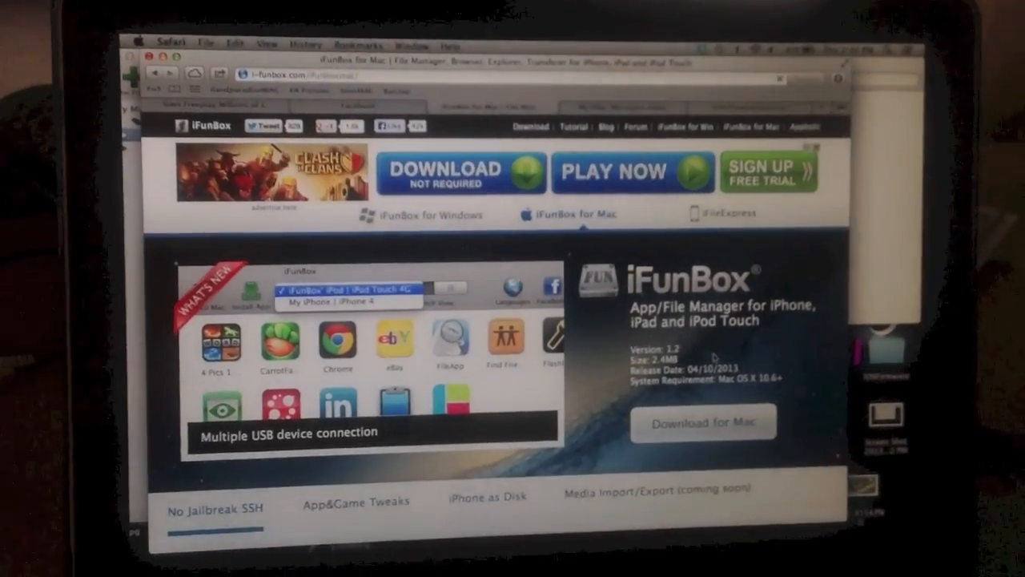
left_click(528, 125)
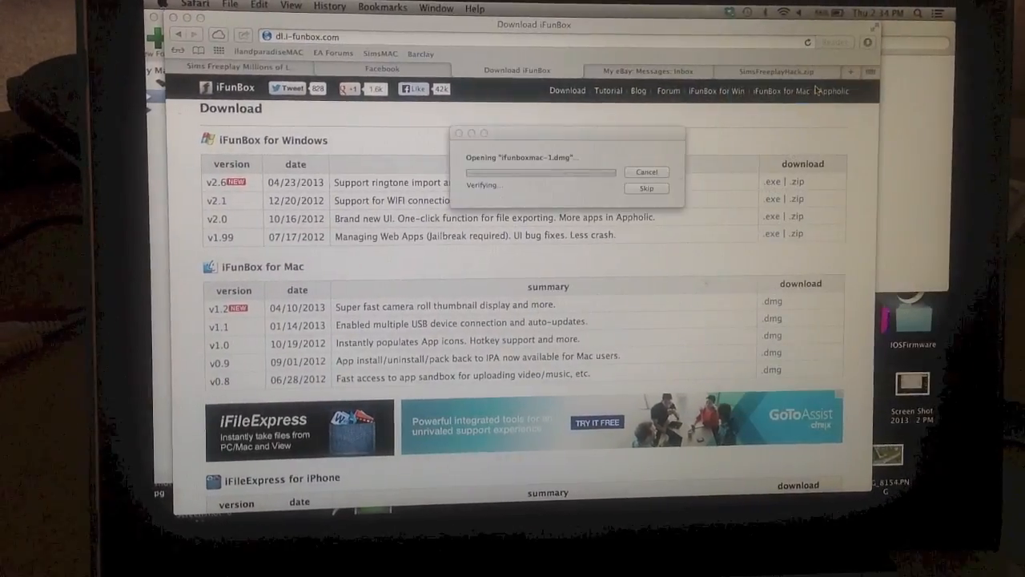
- Launch the downloaded iFunBox app and approve the security warning so it runs
left_click(863, 49)
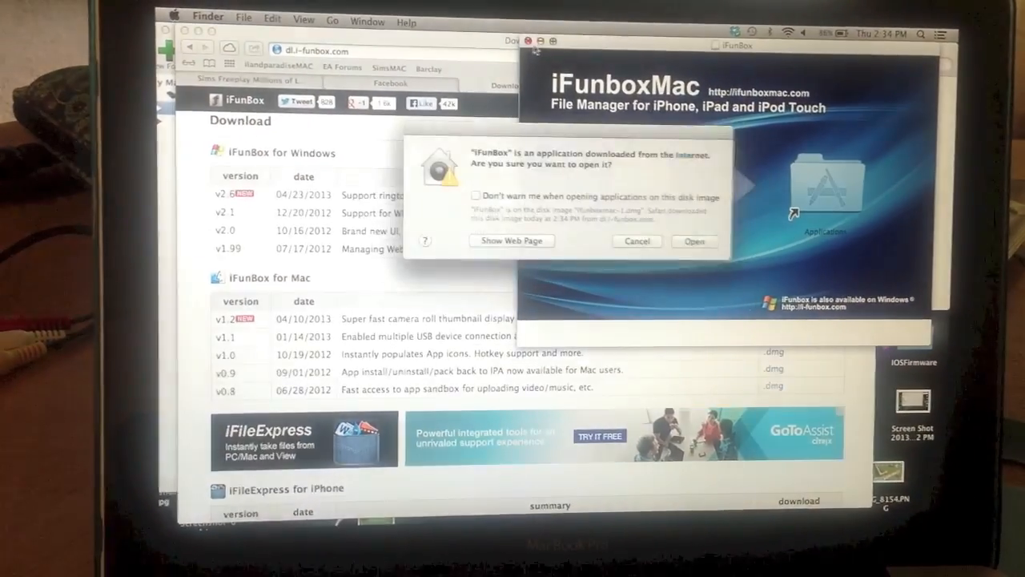
left_click(694, 241)
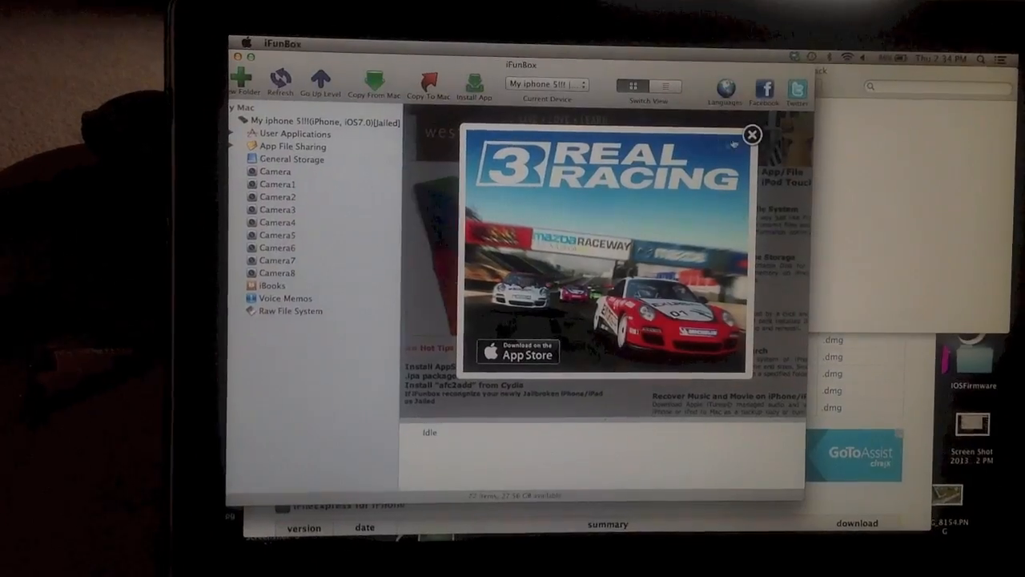
- Dismiss the ad and navigate to FreePlay's Documents, selecting the savegames folder
left_click(751, 135)
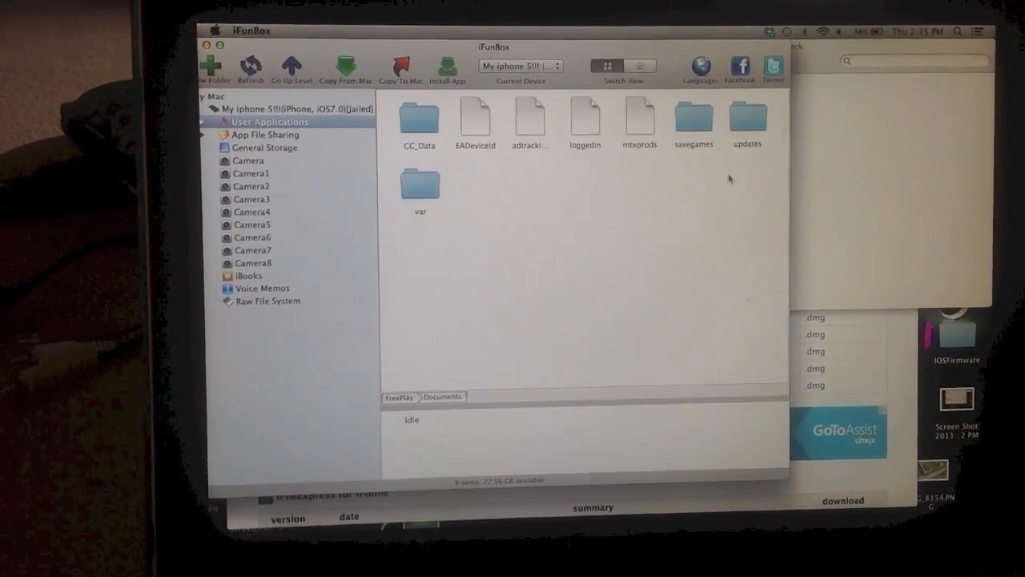
left_click(693, 119)
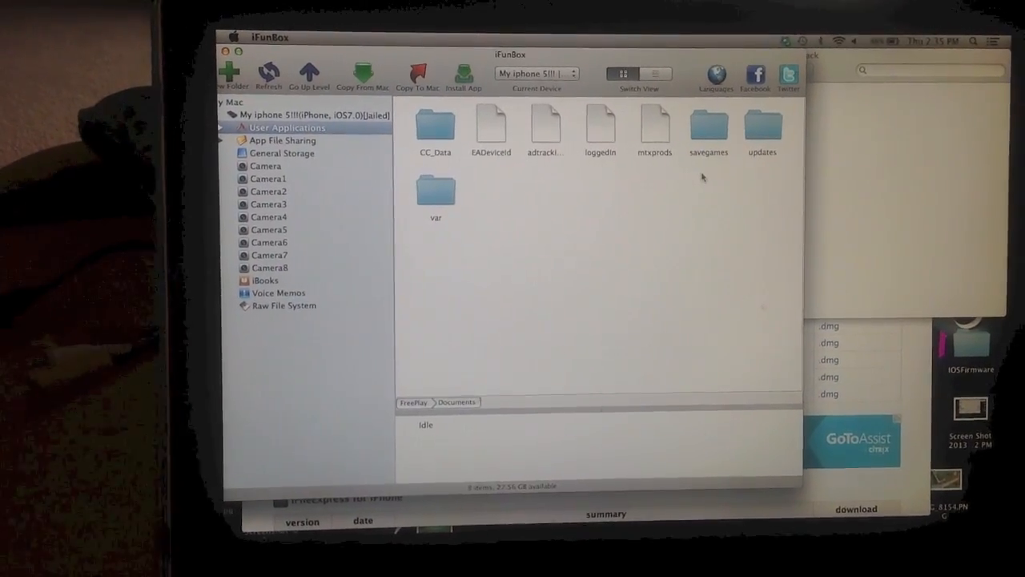
left_click(708, 129)
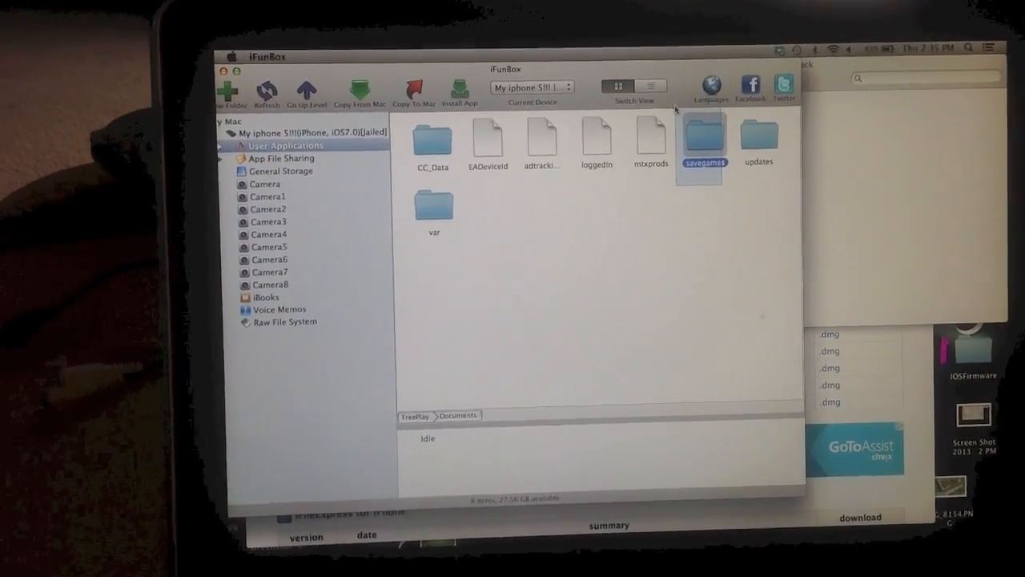
- Copy the phone's savegames folder to the Mac Desktop and check it in Finder
right_click(703, 144)
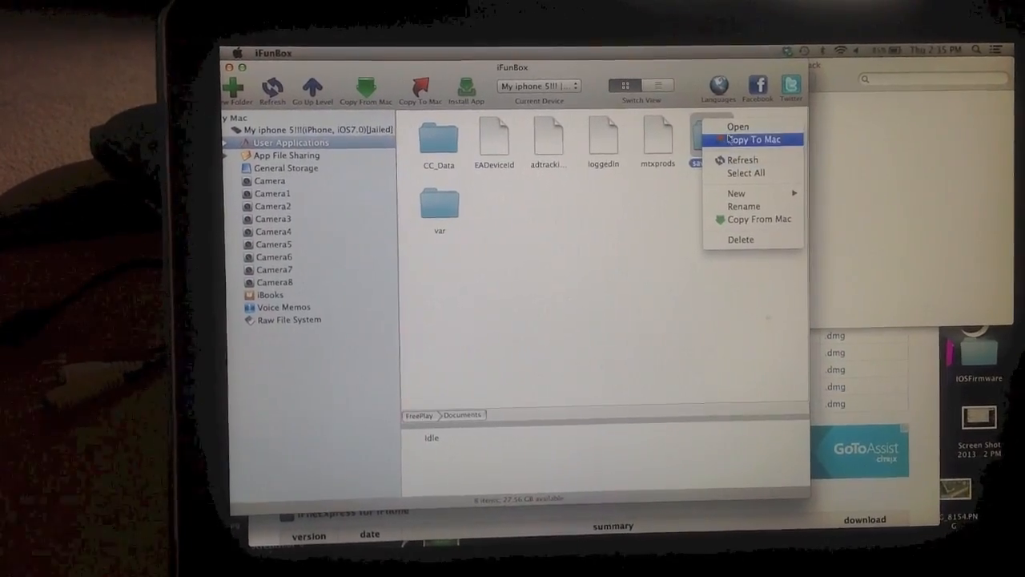
left_click(753, 138)
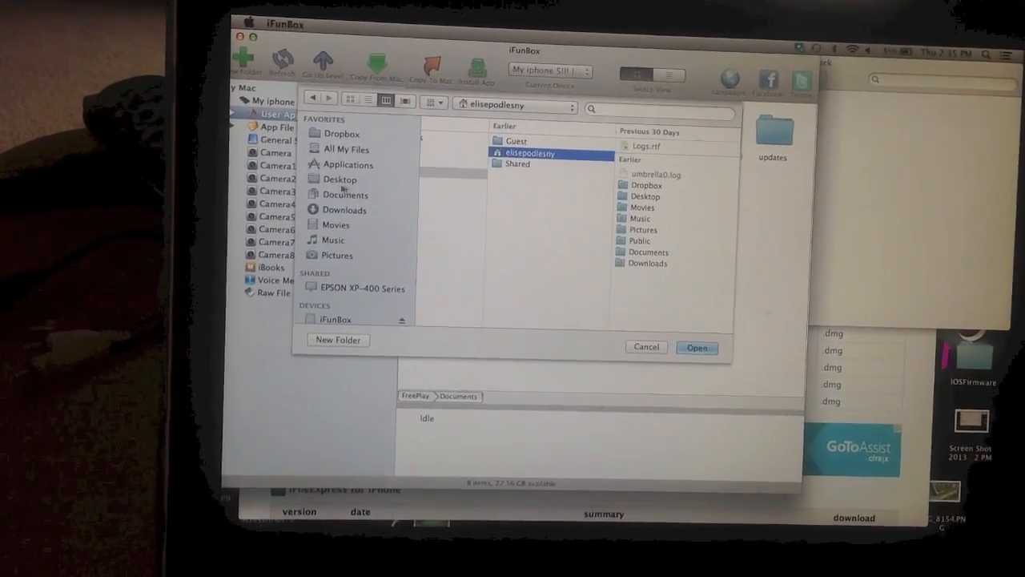
left_click(341, 177)
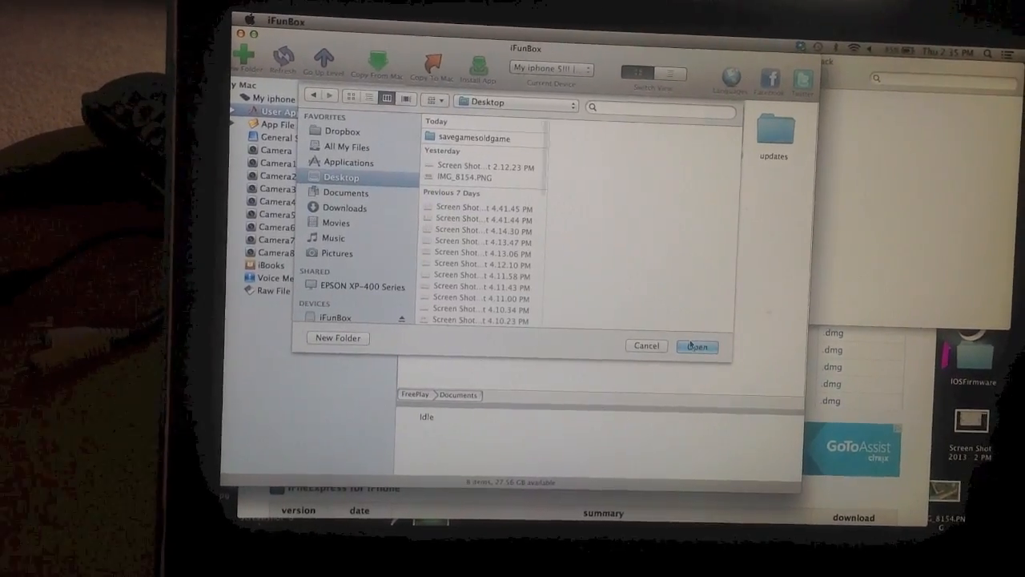
left_click(695, 346)
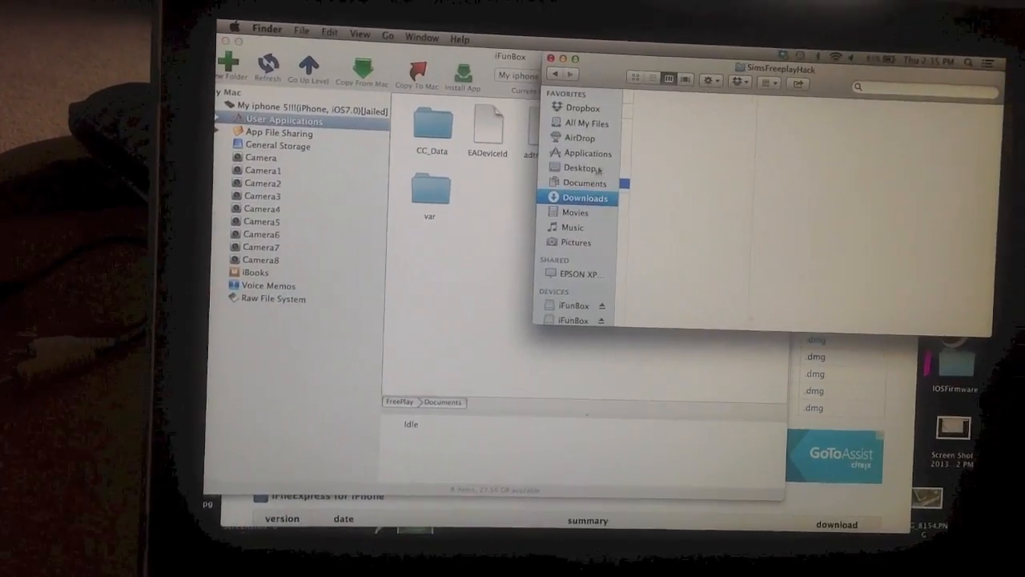
left_click(576, 168)
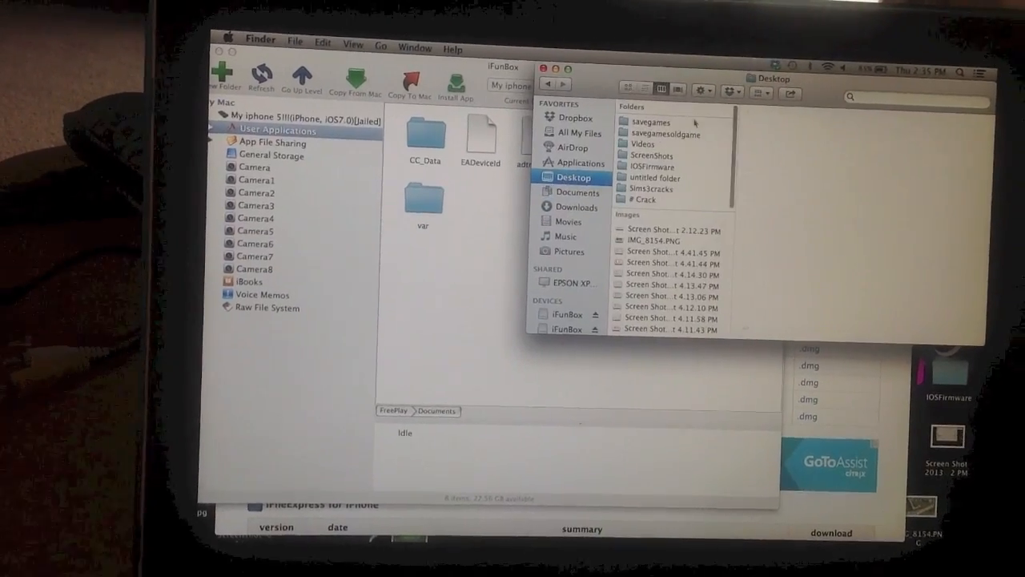
left_click(650, 122)
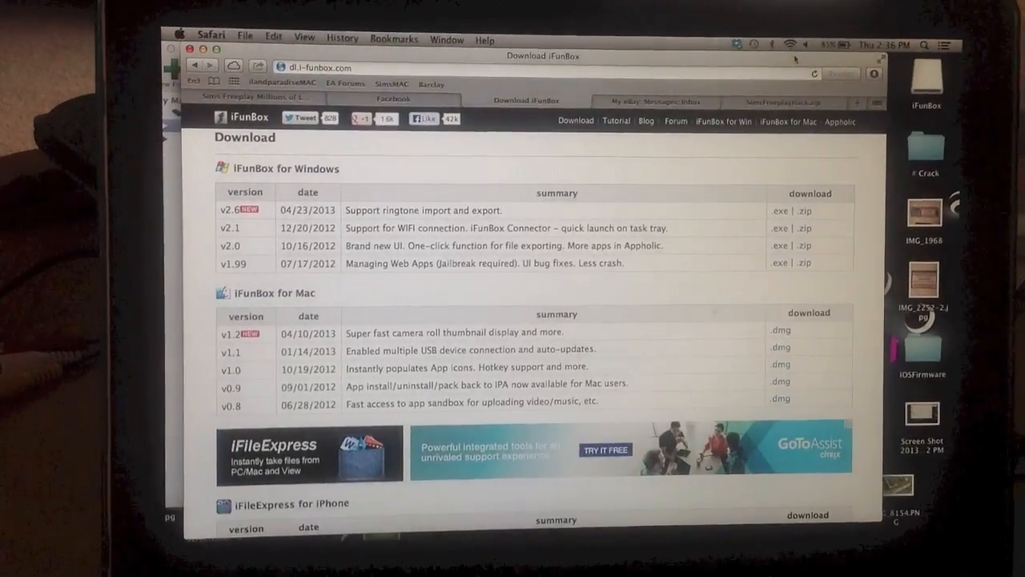
- Download SimsFreeplayHack.zip (49.41 KB) from the MediaFire page
left_click(782, 103)
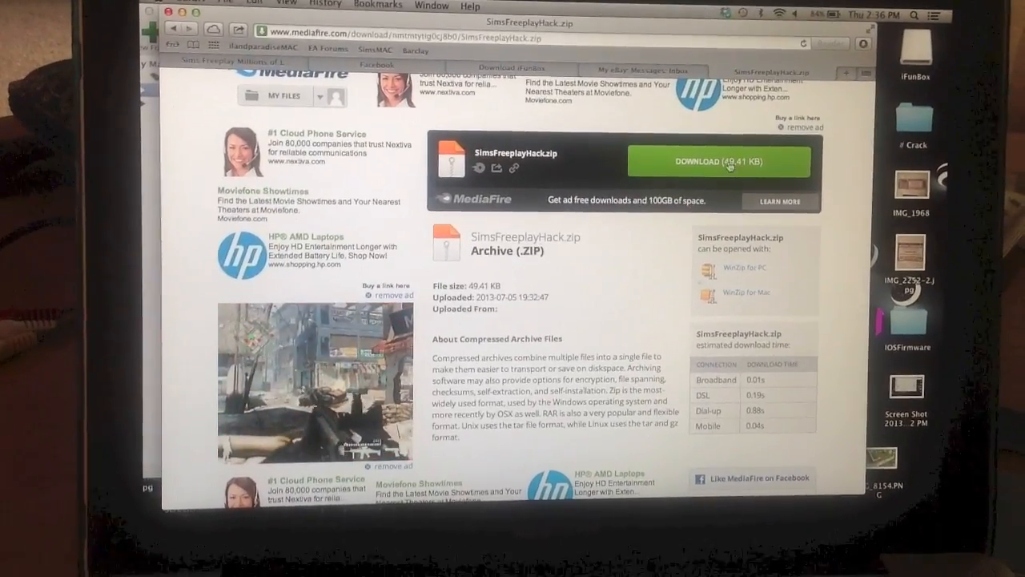
left_click(718, 160)
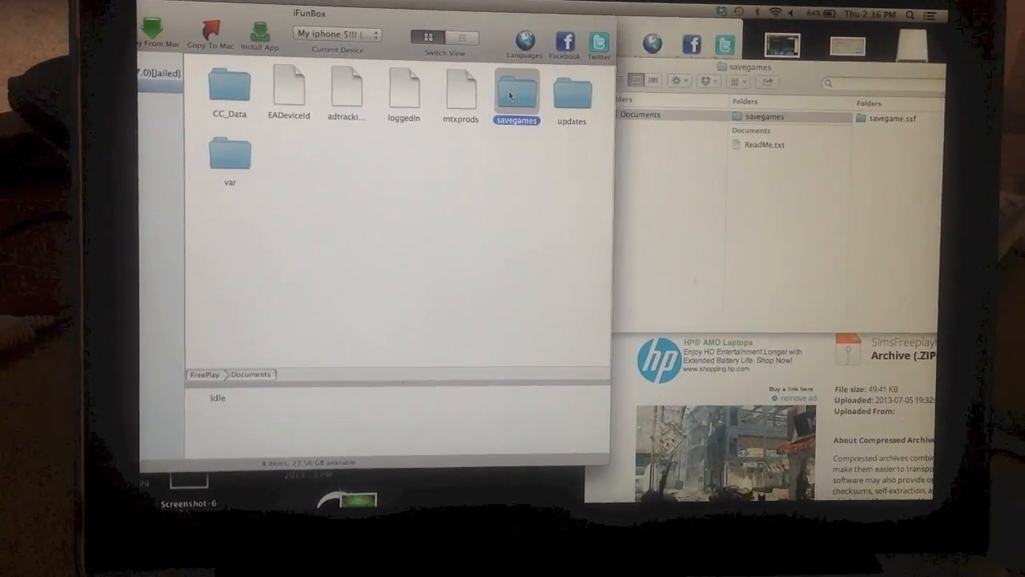
- Delete the original savegames folder from the iPhone and confirm
right_click(516, 96)
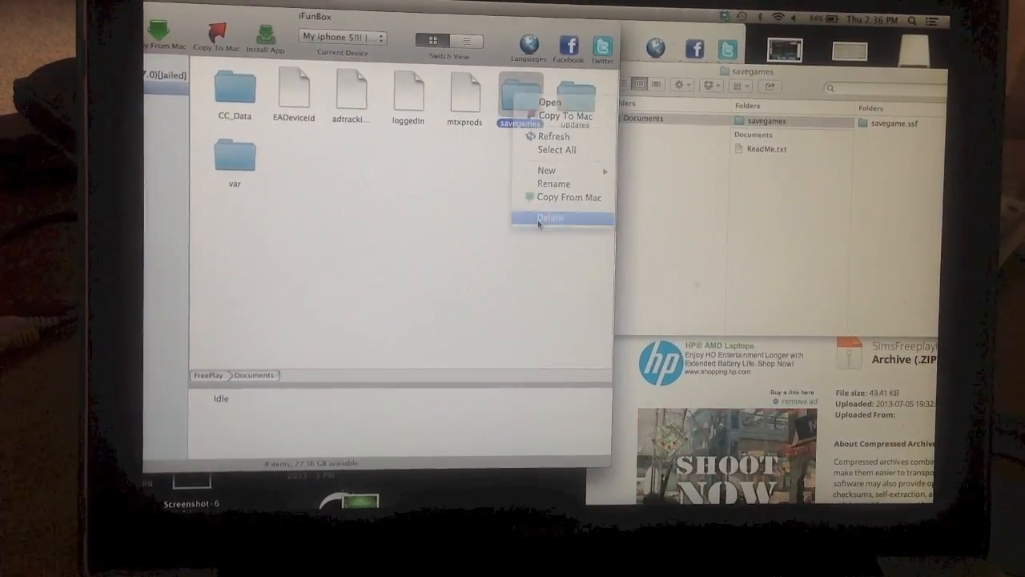
left_click(551, 218)
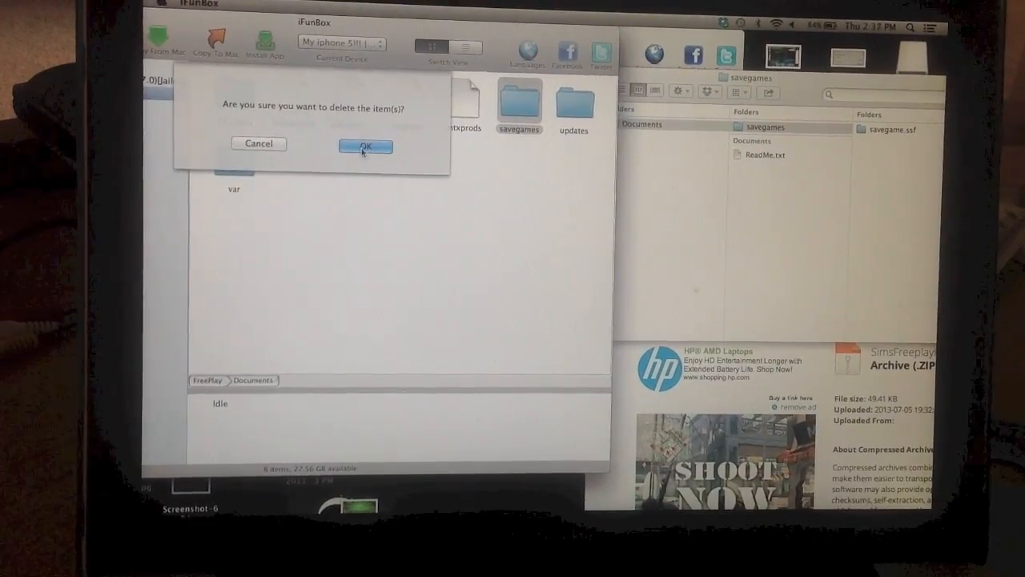
left_click(365, 144)
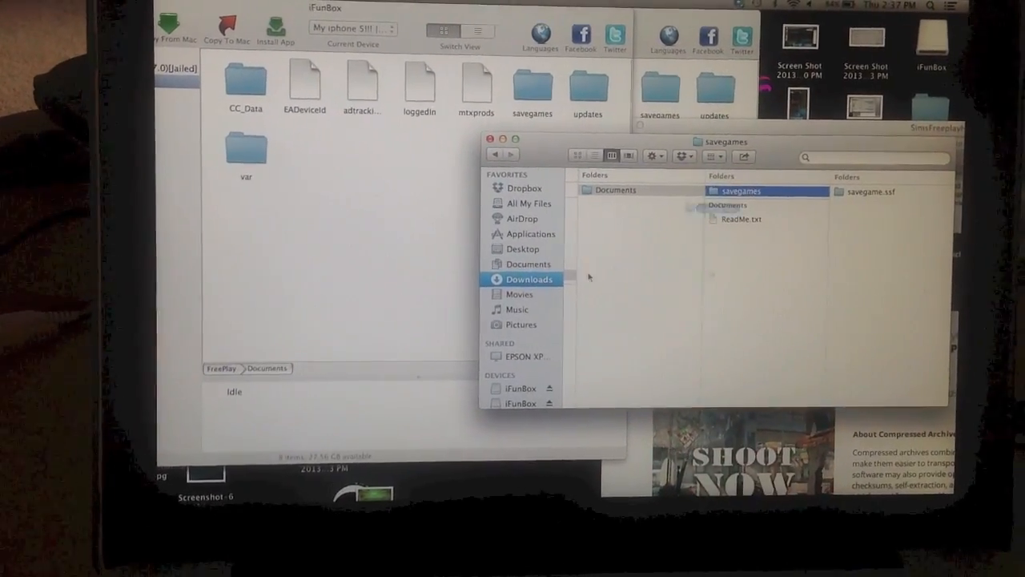
- From Desktop, drag the hacked savegames folder into the iPhone's Documents folder
left_click(522, 248)
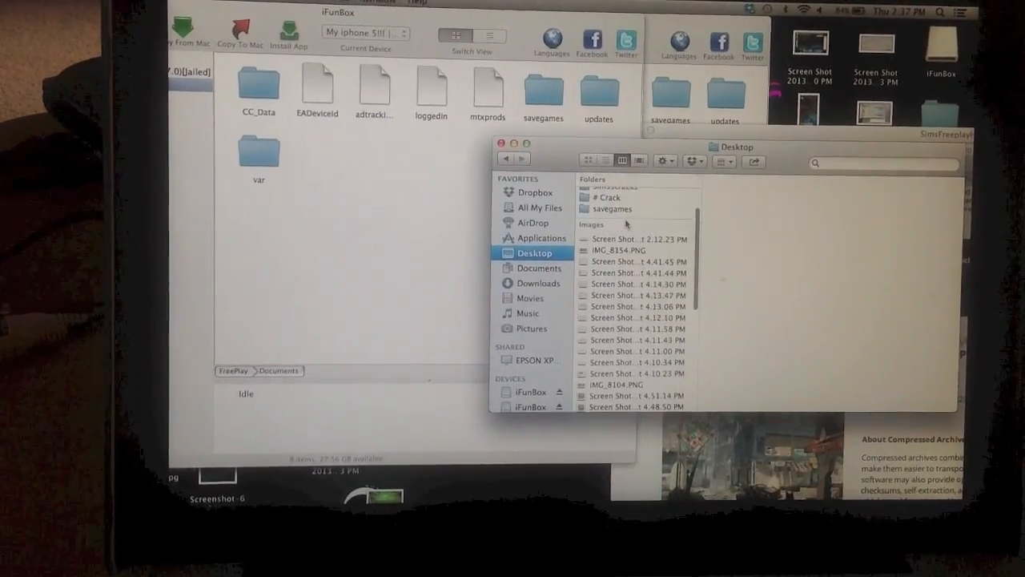
left_click(612, 208)
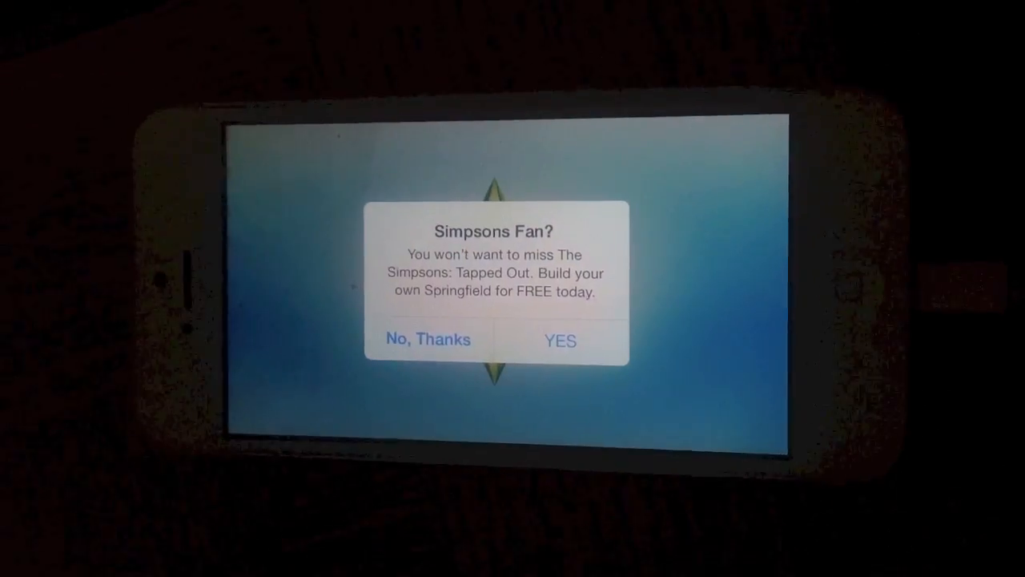
- Tap 'No, Thanks' on the Simpsons promo to reach the house with boosted currency
left_click(425, 340)
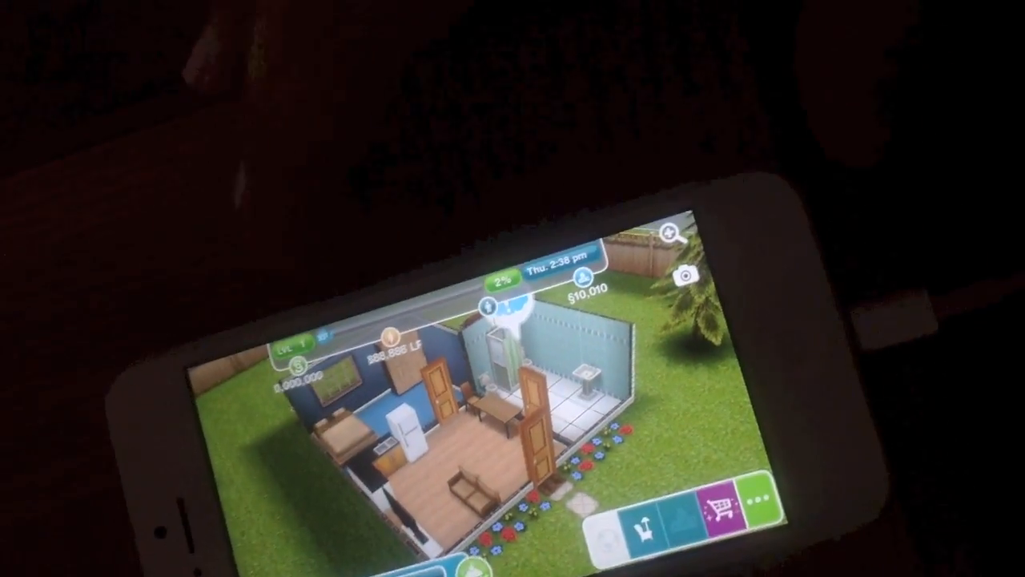